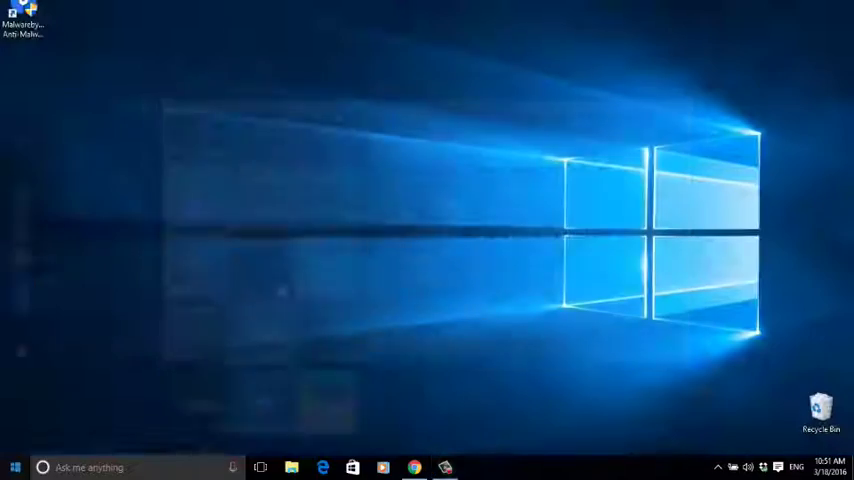
Open File Explorer and search This PC for 'scanpst'
{"action": "left_click", "coordinate": [12, 466]}
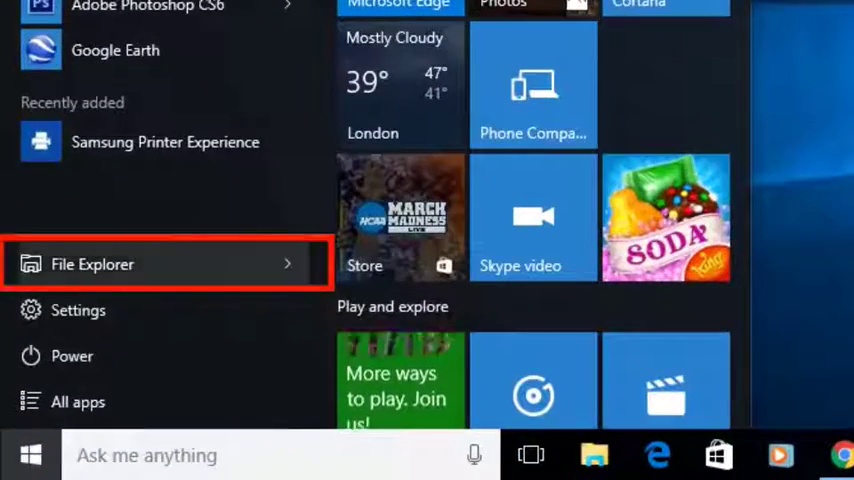
{"action": "left_click", "coordinate": [92, 264]}
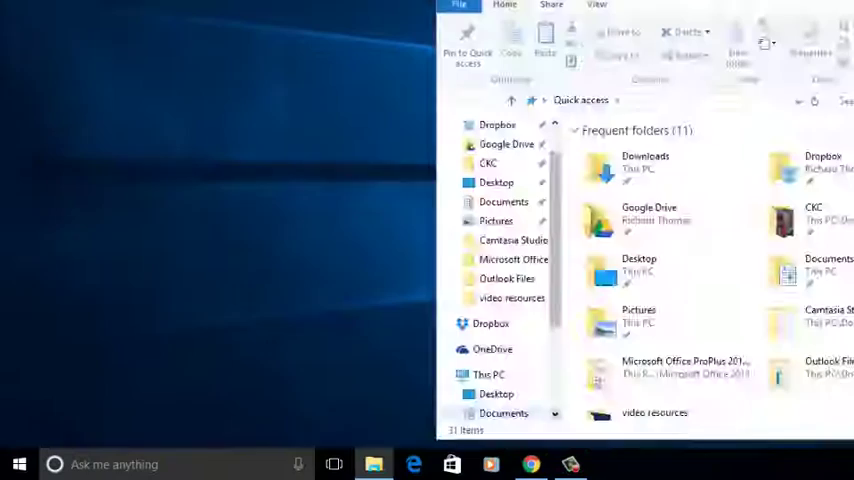
{"action": "left_click", "coordinate": [489, 374]}
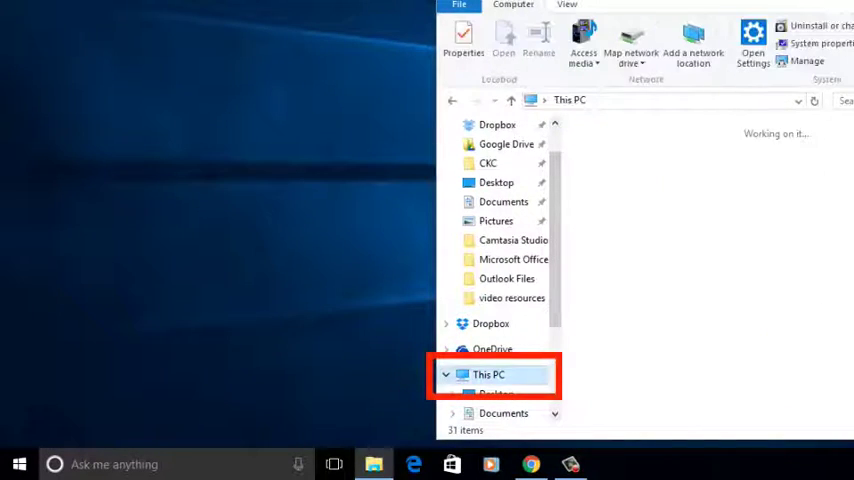
{"action": "type", "text": "scanpst"}
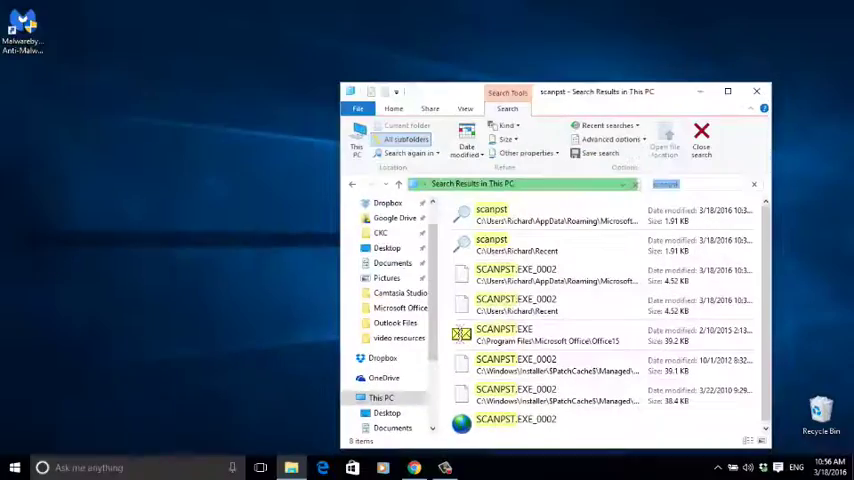
Launch SCANPST.EXE from the results, browse to the PST file, and scan it
{"action": "double_click", "coordinate": [504, 330]}
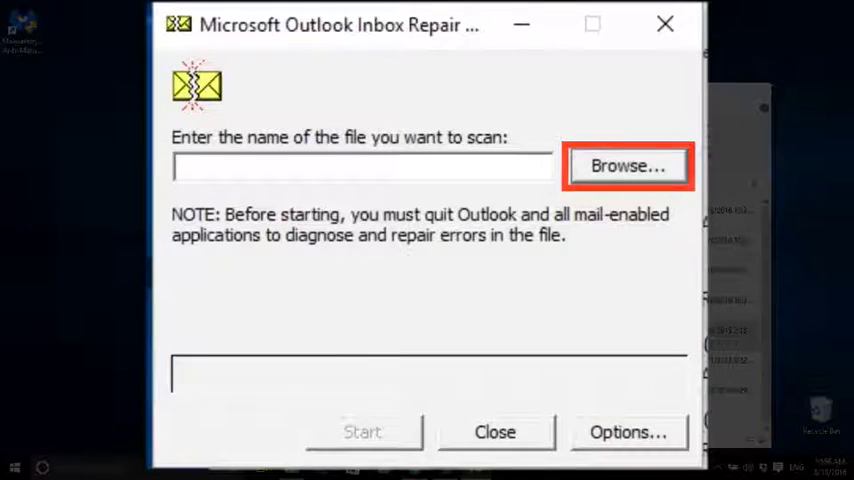
{"action": "left_click", "coordinate": [627, 165]}
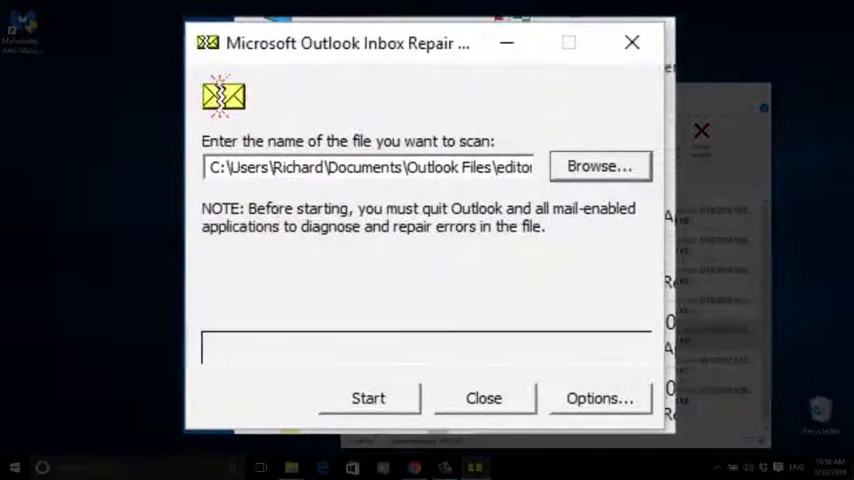
{"action": "left_click", "coordinate": [367, 397]}
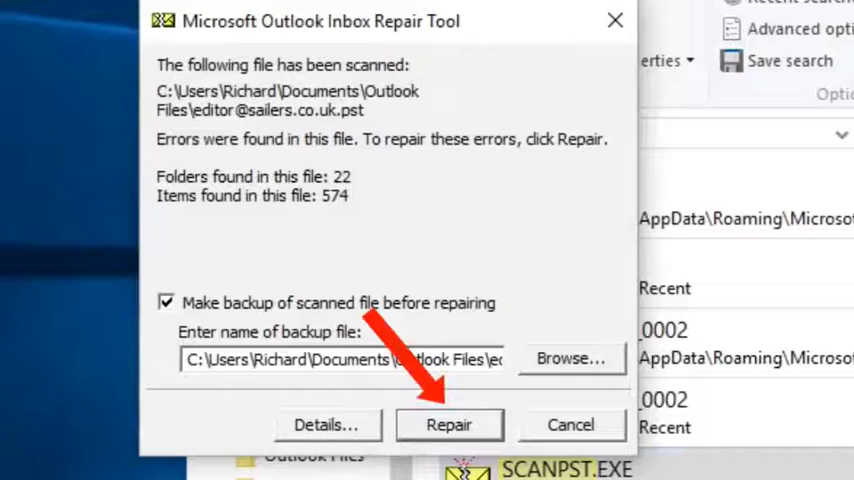
Repair the scanned PST, overwriting the existing backup file, until 'Repair complete' appears
{"action": "left_click", "coordinate": [449, 424]}
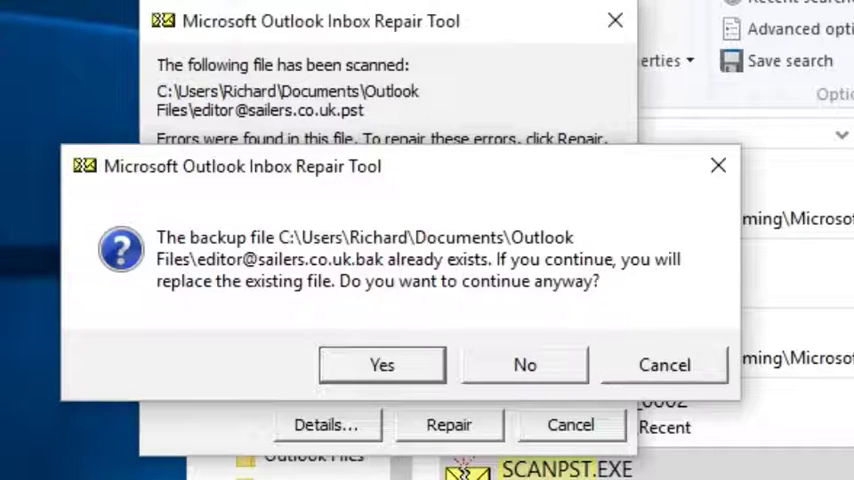
{"action": "left_click", "coordinate": [382, 364]}
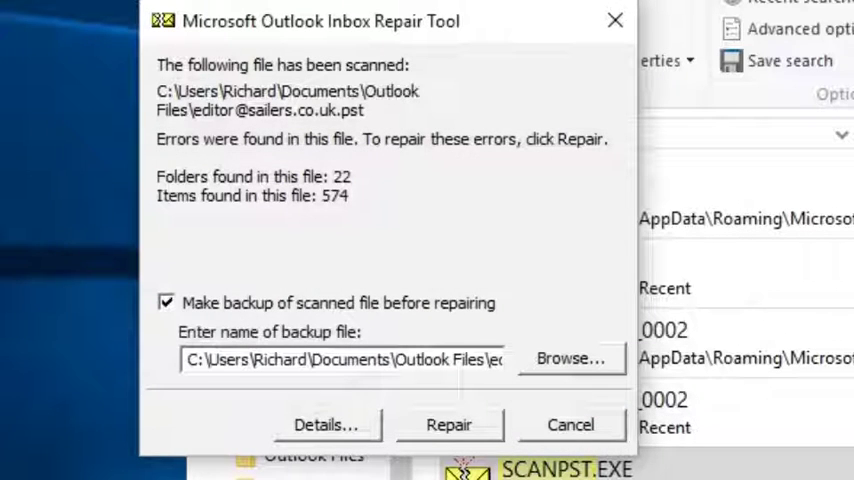
{"action": "left_click", "coordinate": [448, 424]}
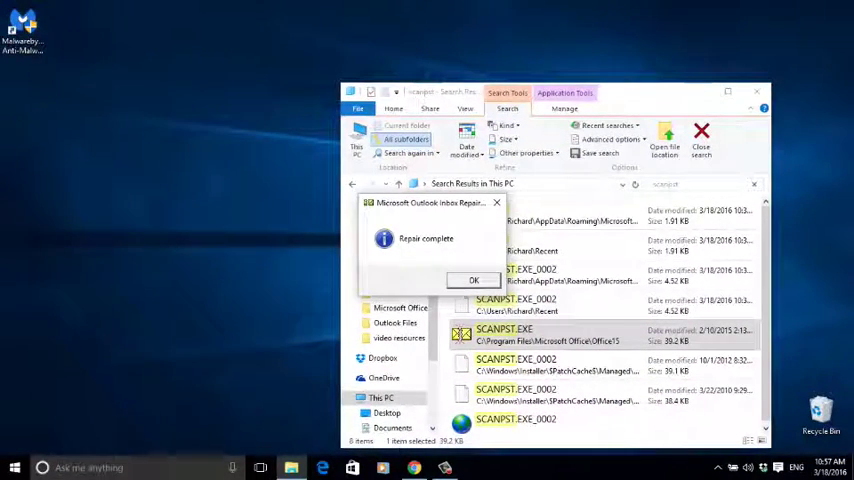
Dismiss the Repair complete message, relaunch SCANPST.EXE, and browse for another file
{"action": "left_click", "coordinate": [473, 280]}
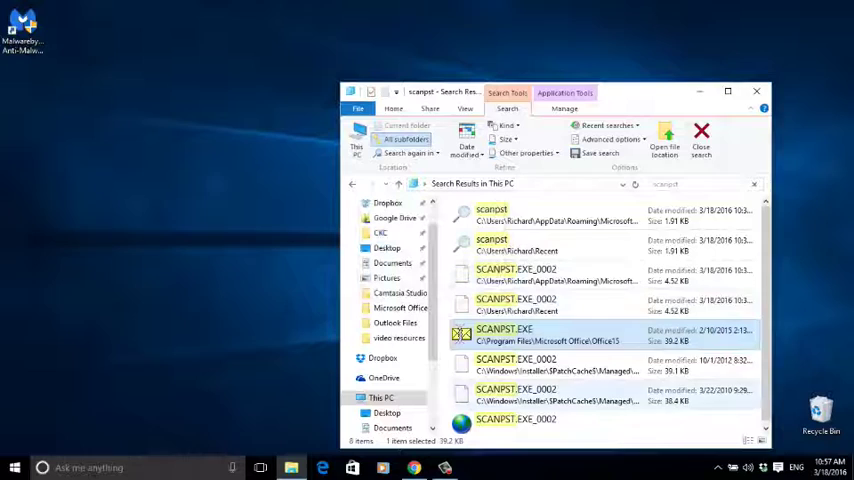
{"action": "double_click", "coordinate": [504, 330]}
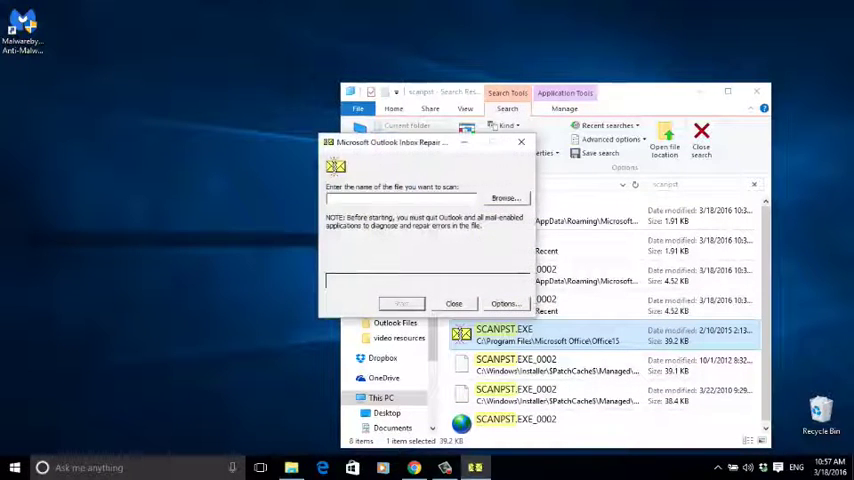
{"action": "left_click", "coordinate": [505, 197]}
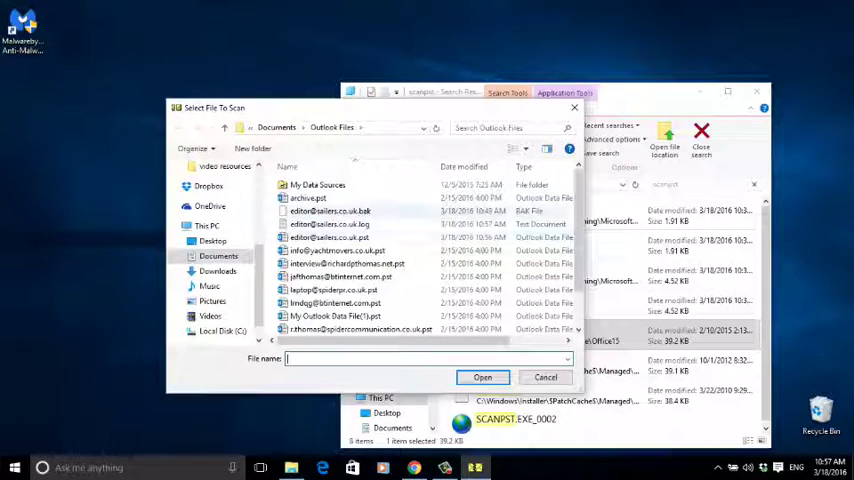
{"action": "mouse_move", "coordinate": [335, 263]}
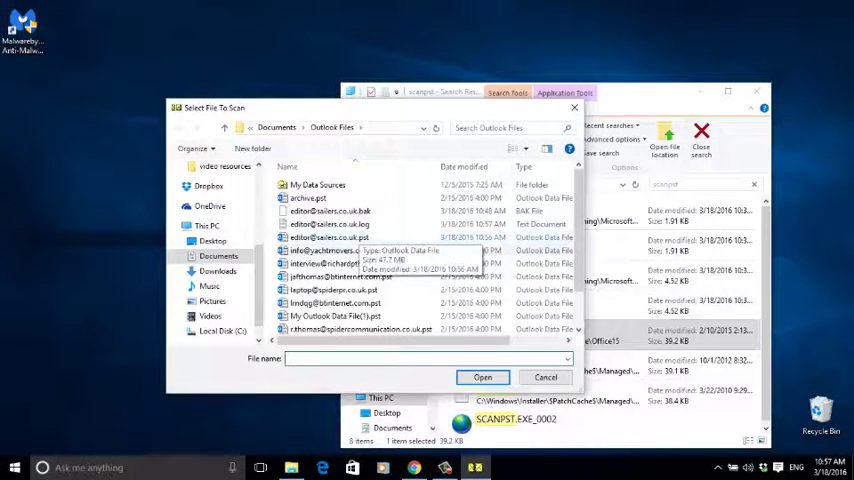
{"action": "left_click", "coordinate": [336, 250]}
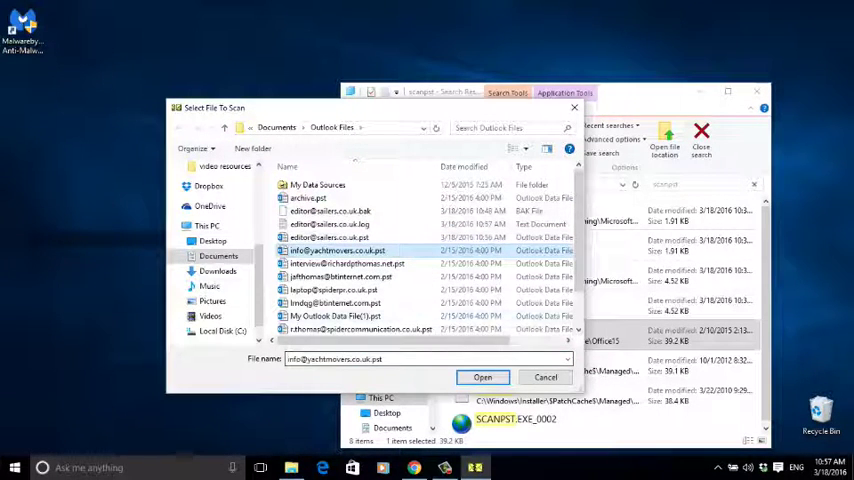
{"action": "left_click", "coordinate": [483, 377]}
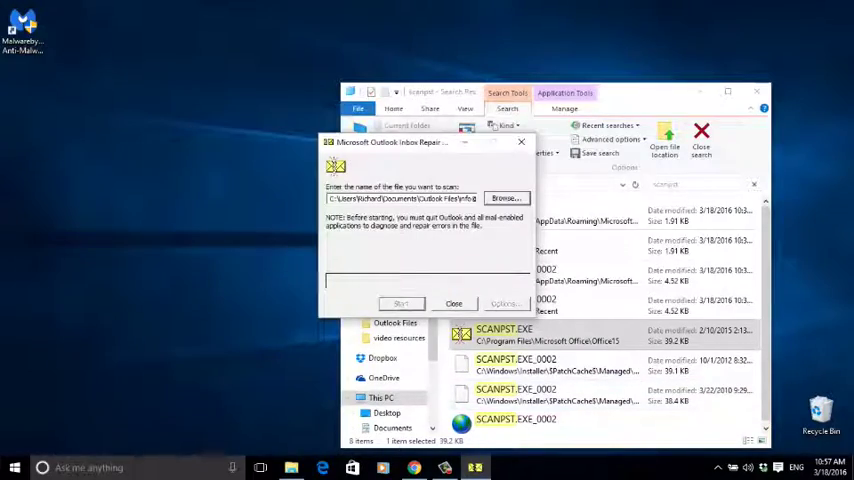
{"action": "left_click", "coordinate": [401, 303]}
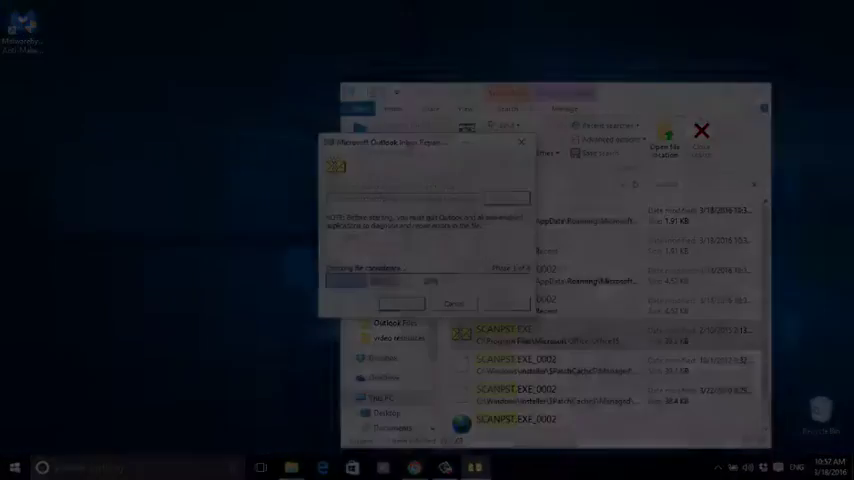